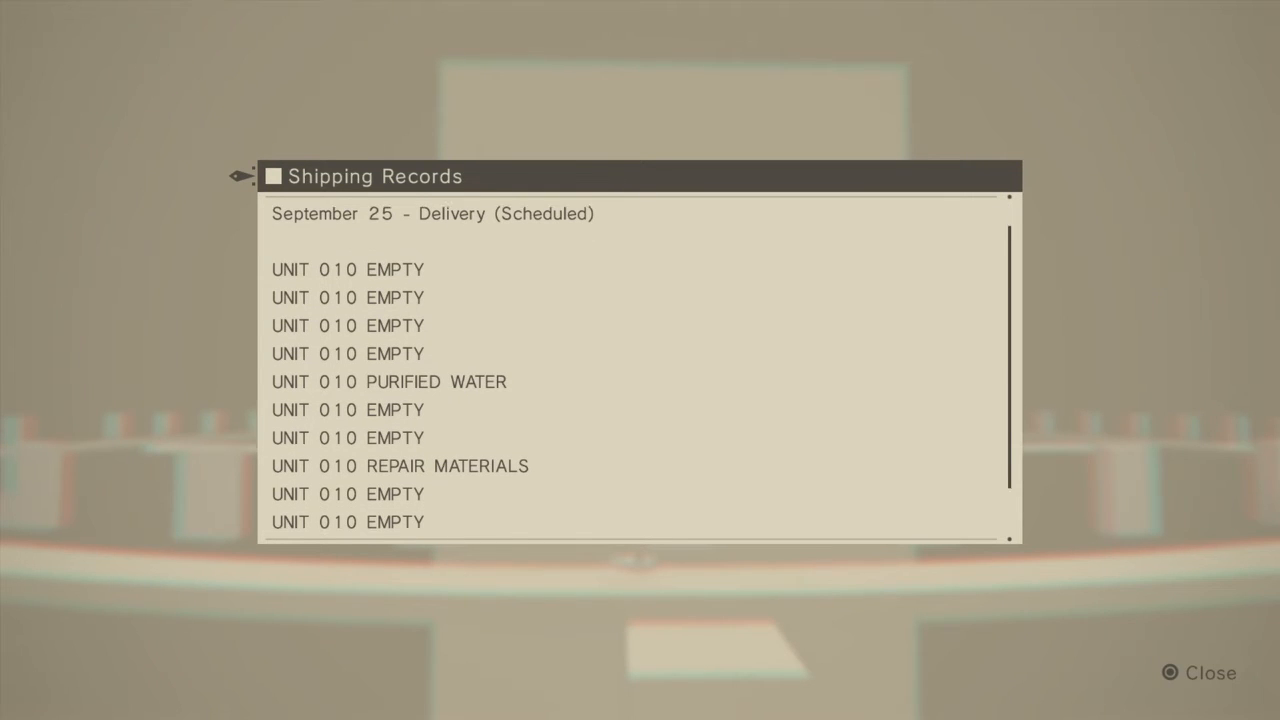
# Step: Scroll to the end of the Shipping Records September 25 delivery list before closing it
pyautogui.scroll(-3)
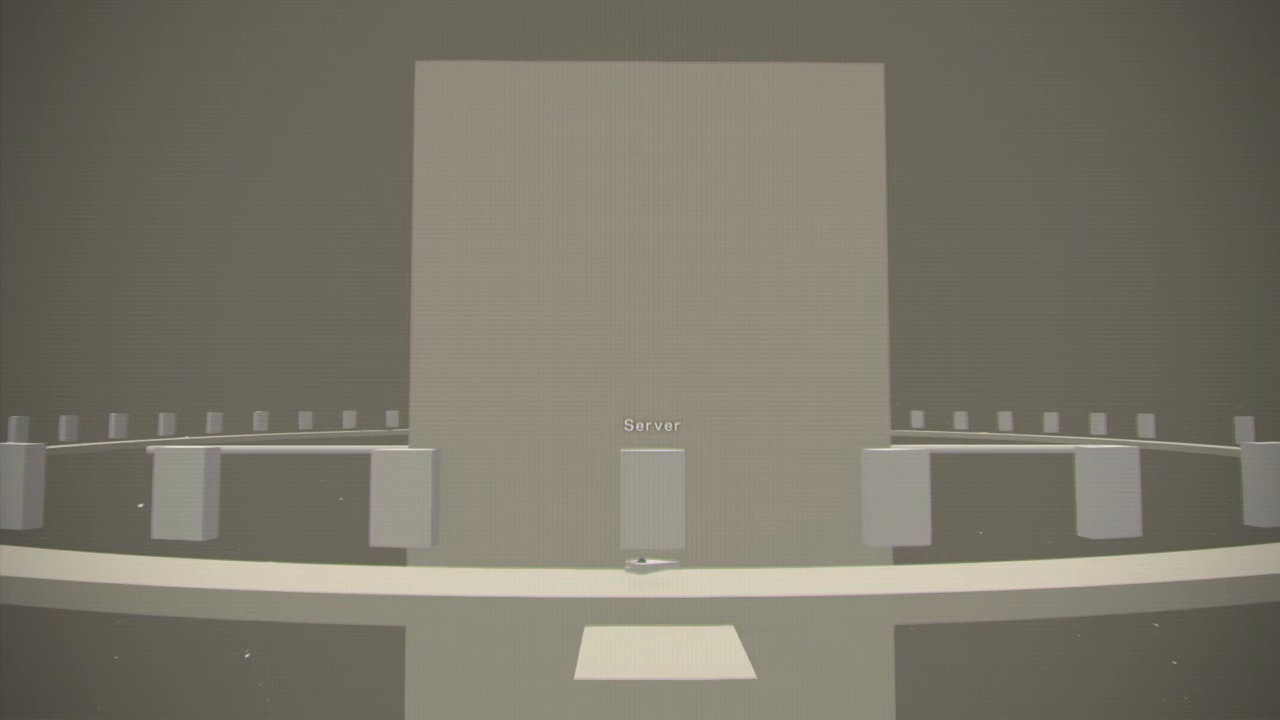
# Step: Select the Council/YoRHa Records entry on the server terminal to display its Level-S Confidential index
pyautogui.click(652, 490)
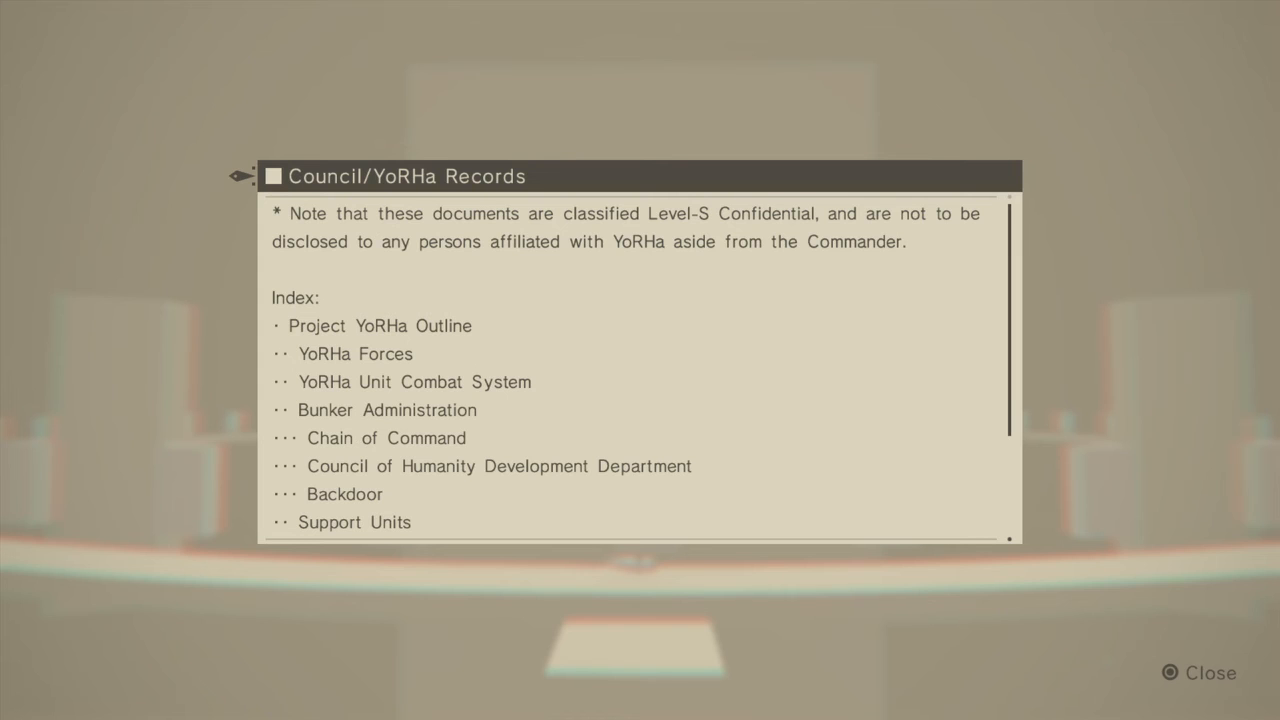
# Step: Scroll the index down to Black Box, Resistance Communications Network and the permission notice
pyautogui.scroll(-3)
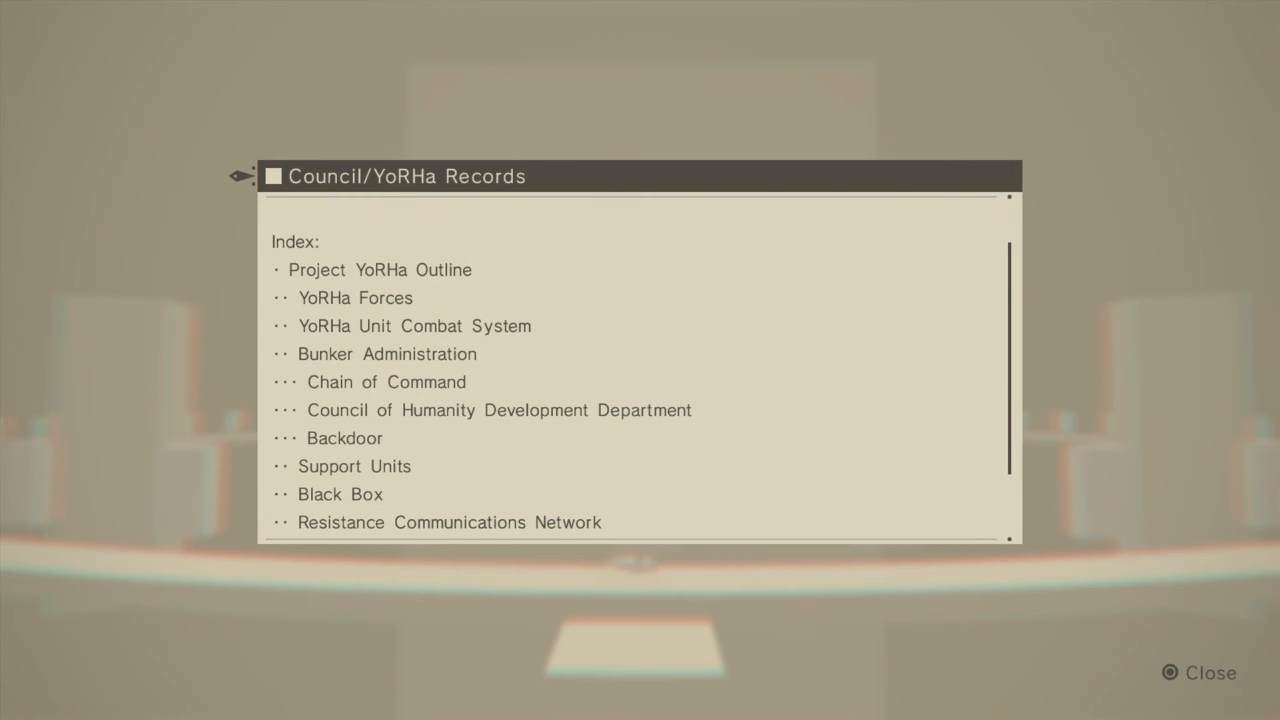
pyautogui.scroll(-3)
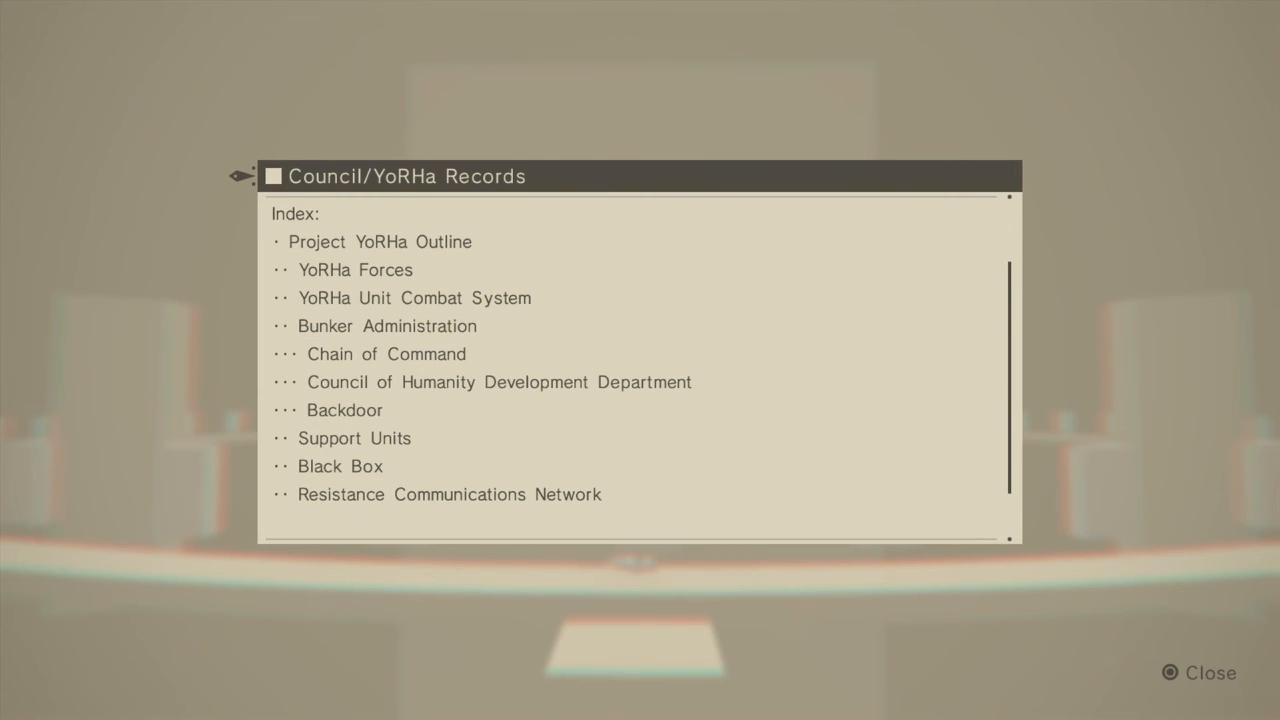
pyautogui.scroll(-3)
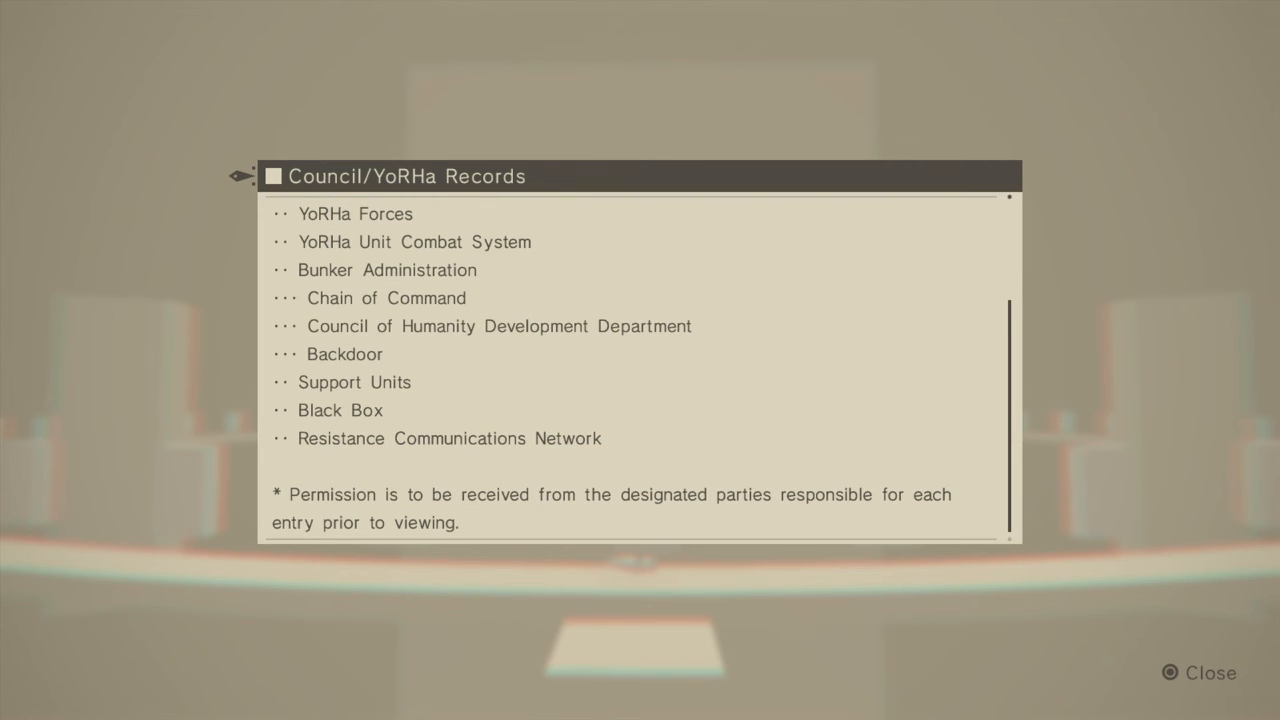